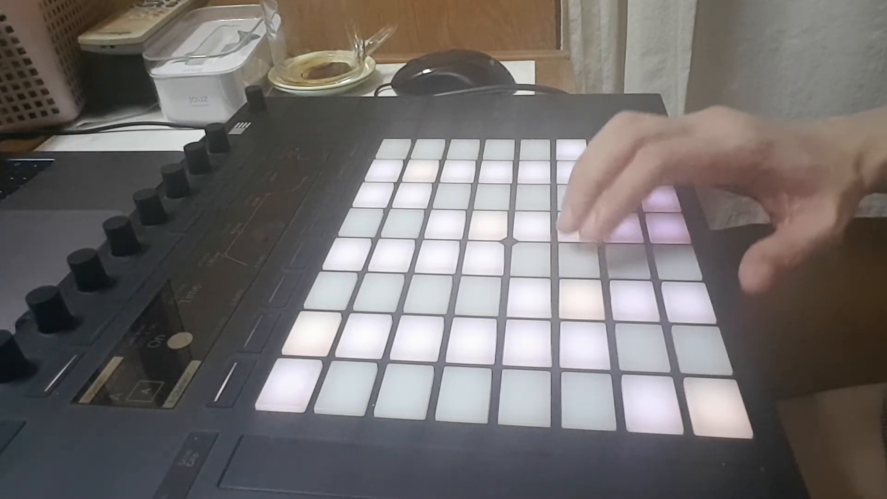
# Strike a pad on the Push grid to sound one melody note, lighting it green
pyautogui.click(583, 263)
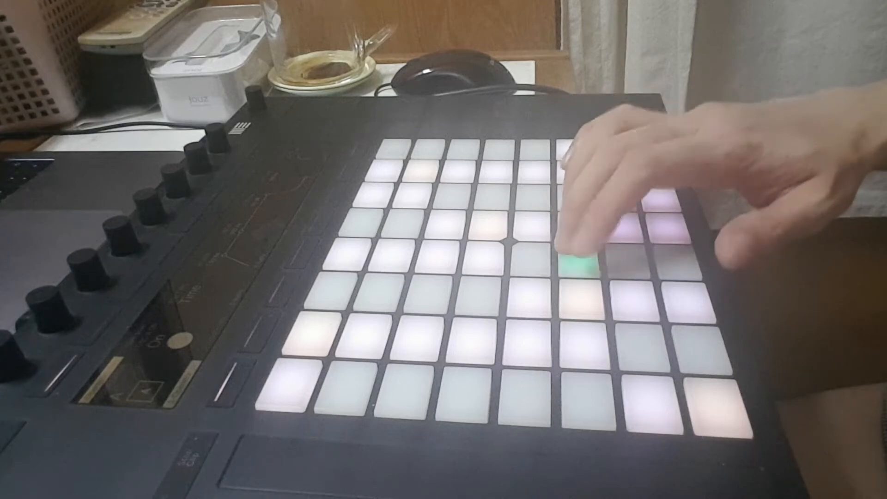